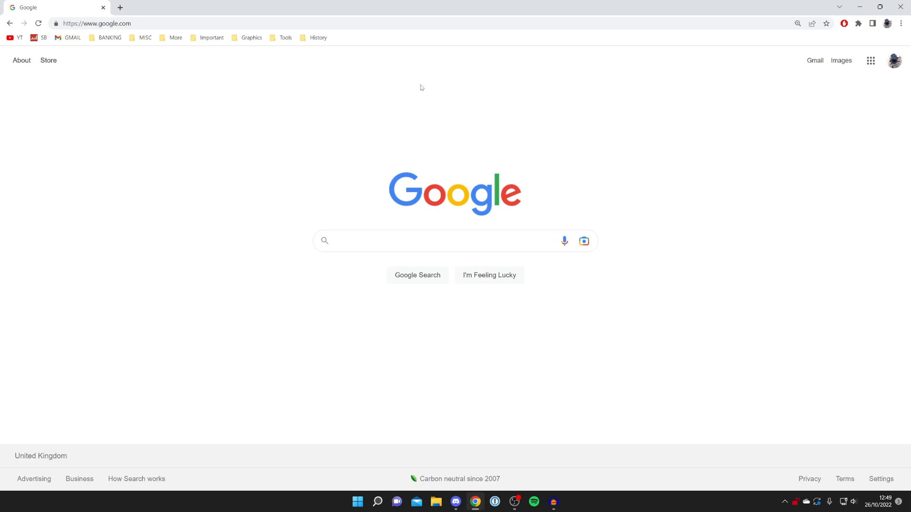
mouse_move(411, 264)
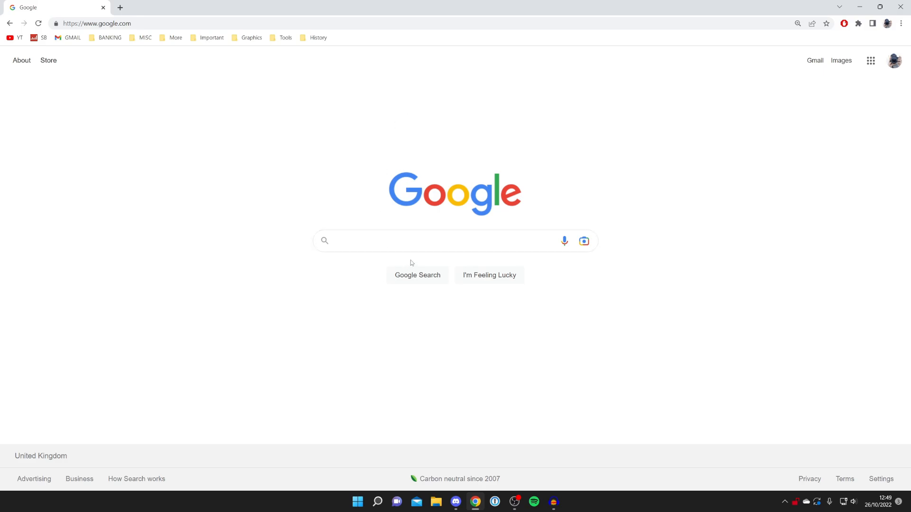
- Enter omegle.com in the address bar to load the Omegle homepage
type("o")
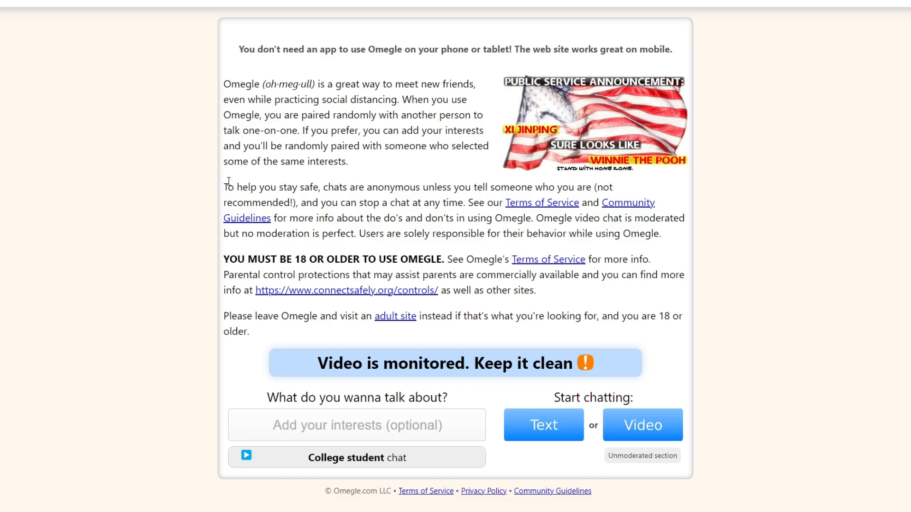
mouse_move(450, 186)
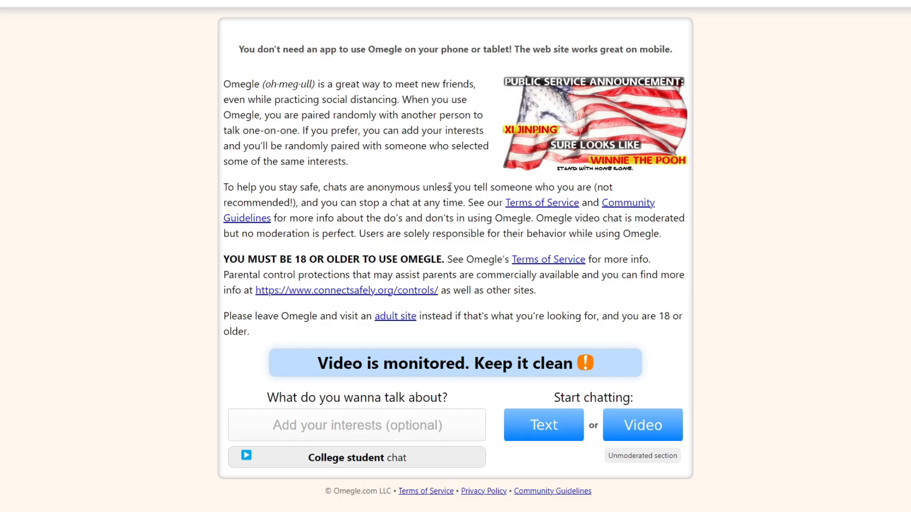
mouse_move(333, 261)
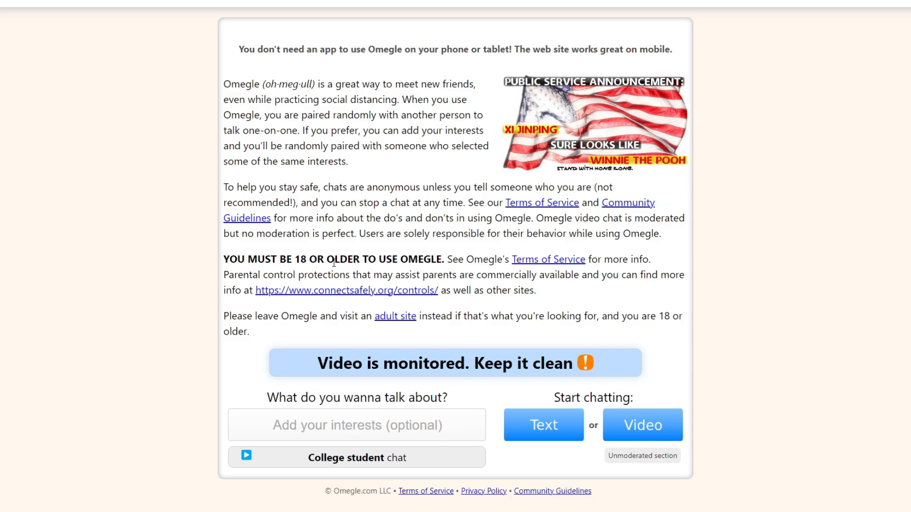
mouse_move(513, 359)
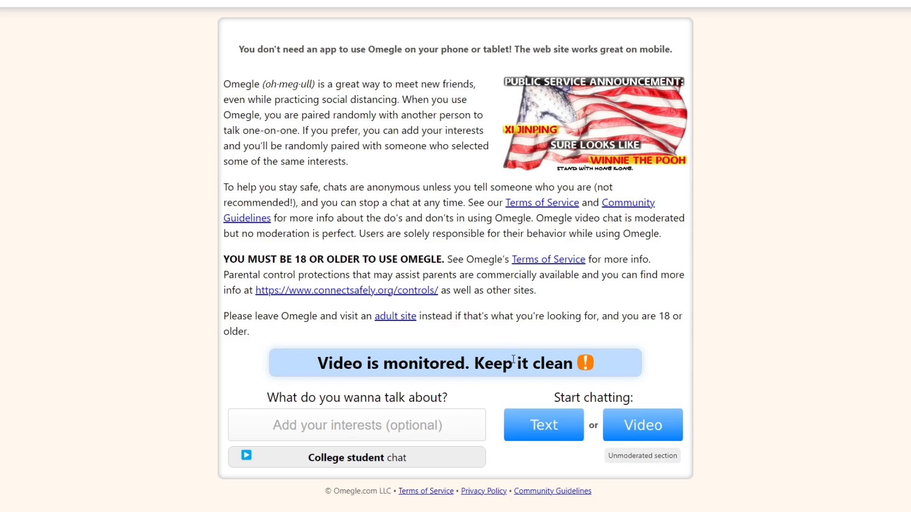
mouse_move(656, 424)
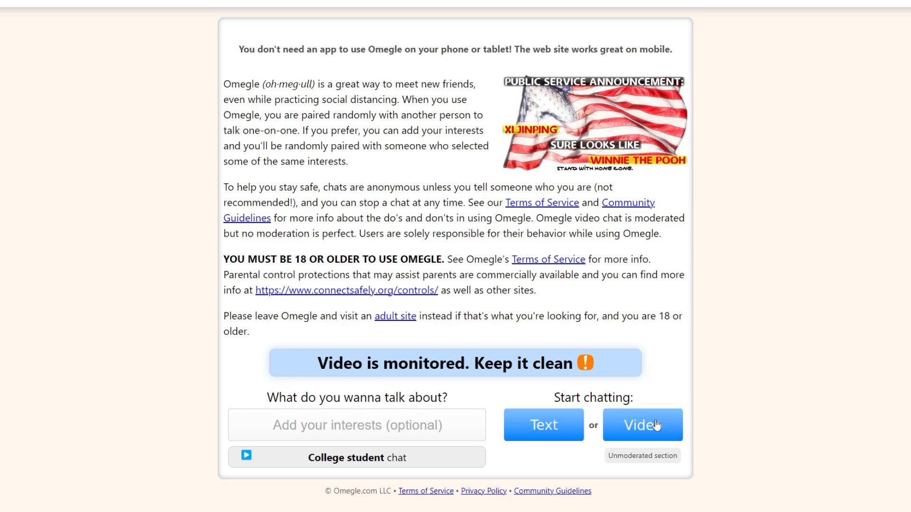
- Choose Video chat, accept the age and terms acknowledgements, and confirm
left_click(642, 424)
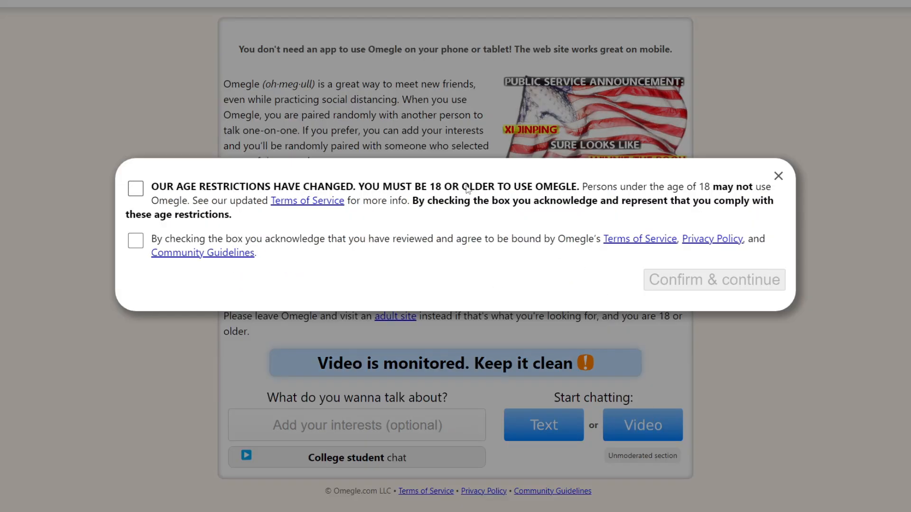
left_click(135, 241)
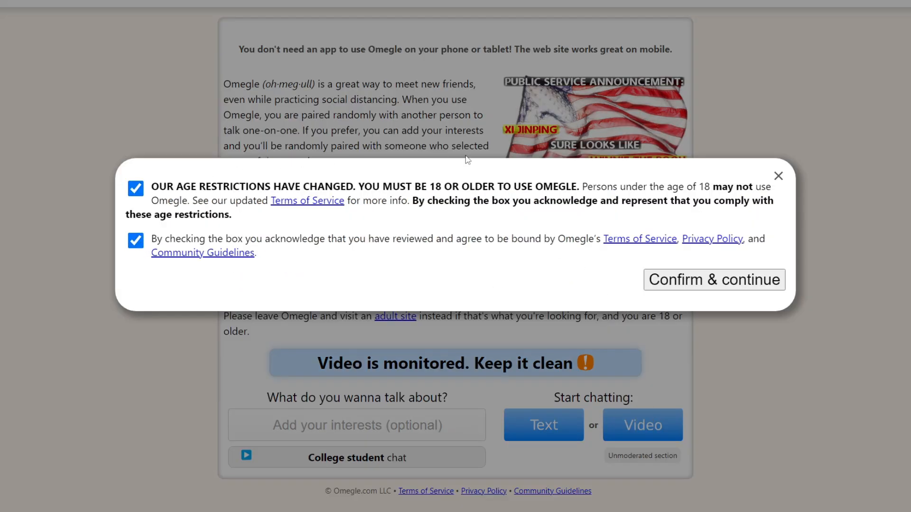
mouse_move(626, 260)
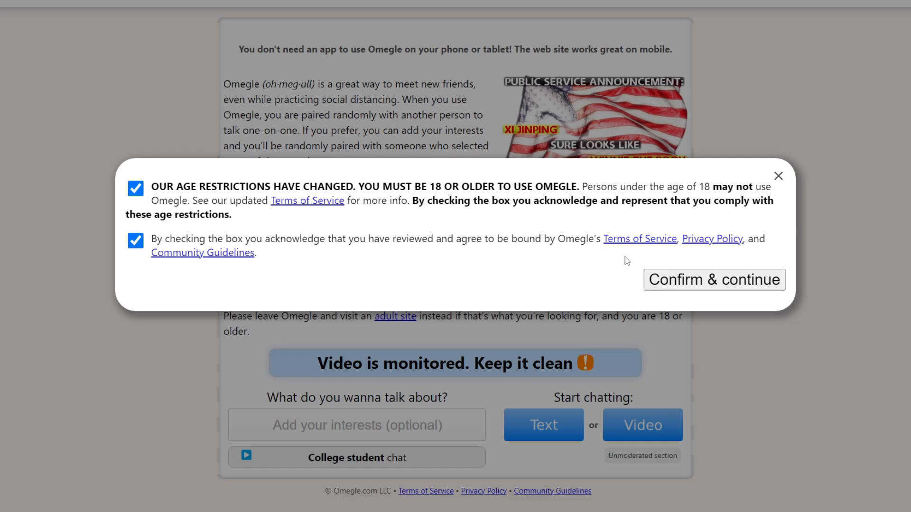
mouse_move(693, 280)
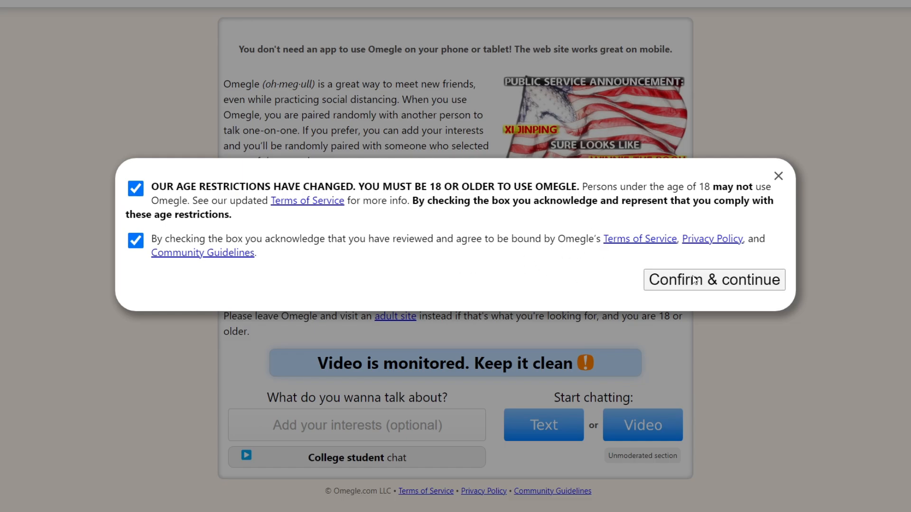
left_click(714, 280)
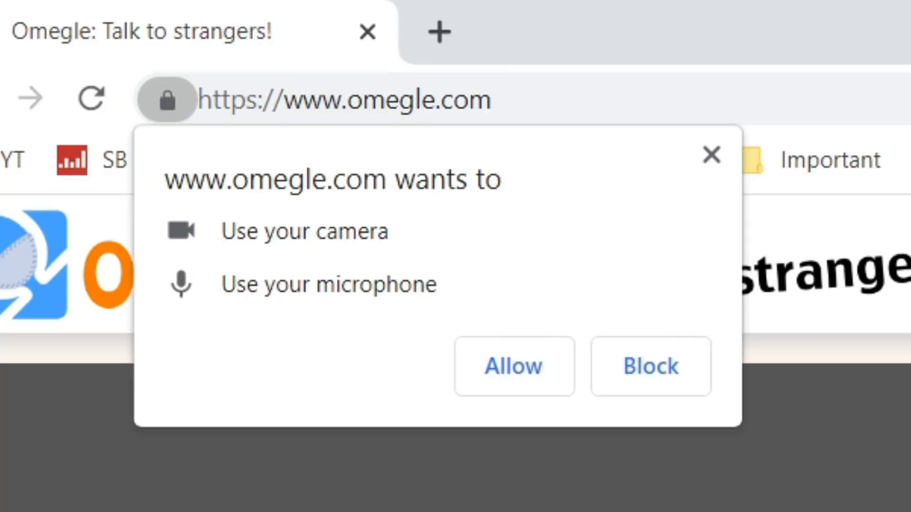
mouse_move(360, 209)
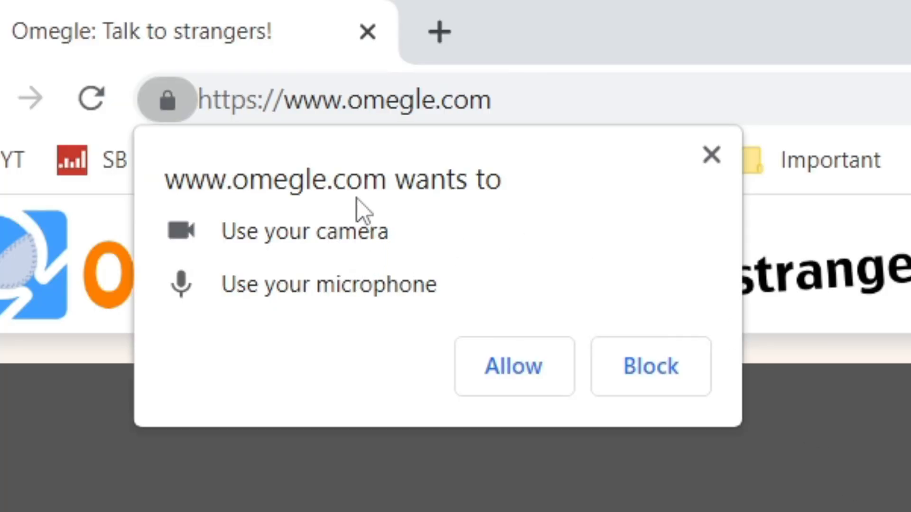
mouse_move(314, 313)
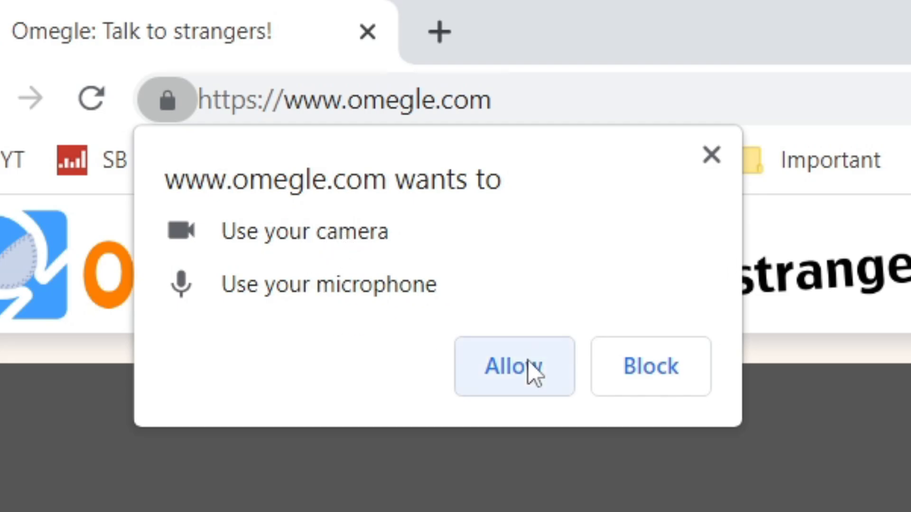
- Allow Omegle to use the camera and microphone
left_click(514, 367)
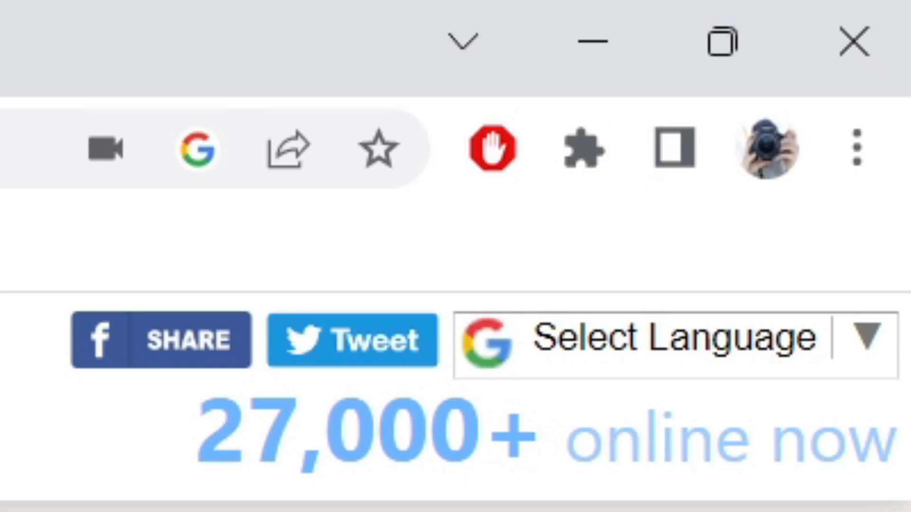
mouse_move(104, 148)
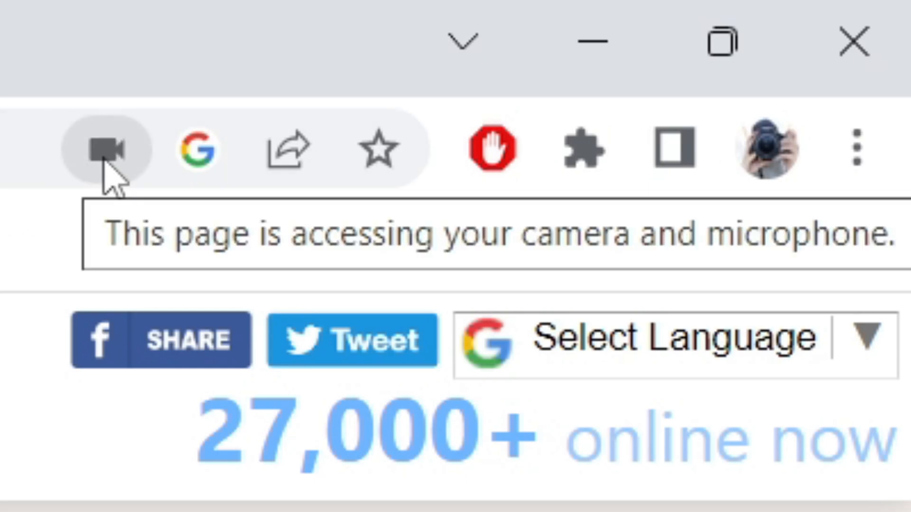
- Show Omegle's camera and microphone permission panel from the address bar icon
left_click(109, 148)
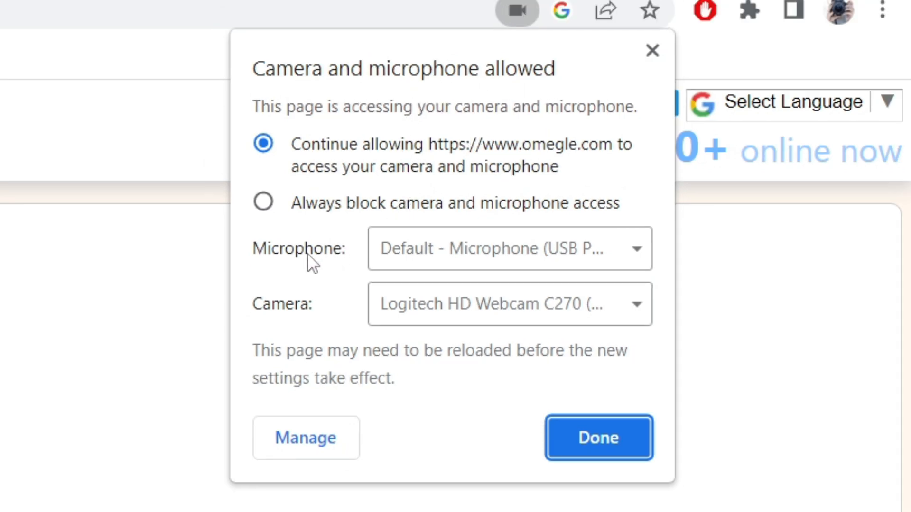
mouse_move(551, 246)
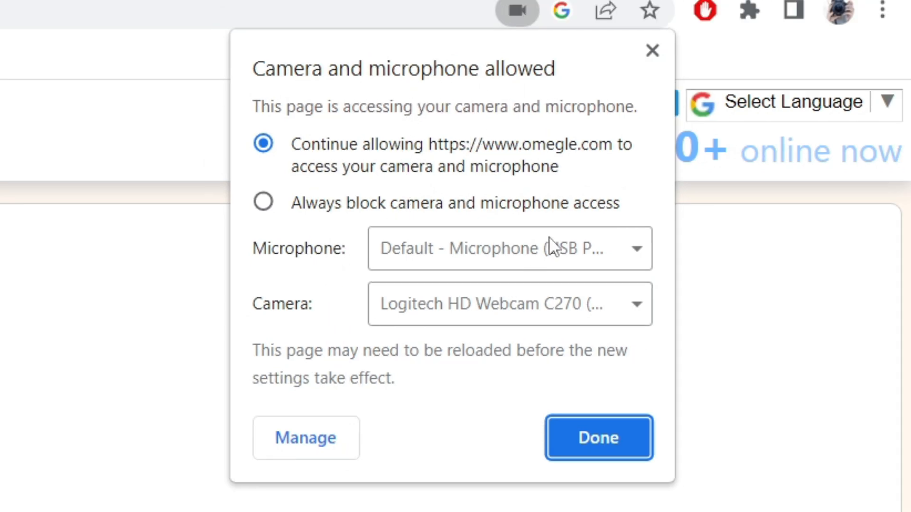
mouse_move(527, 269)
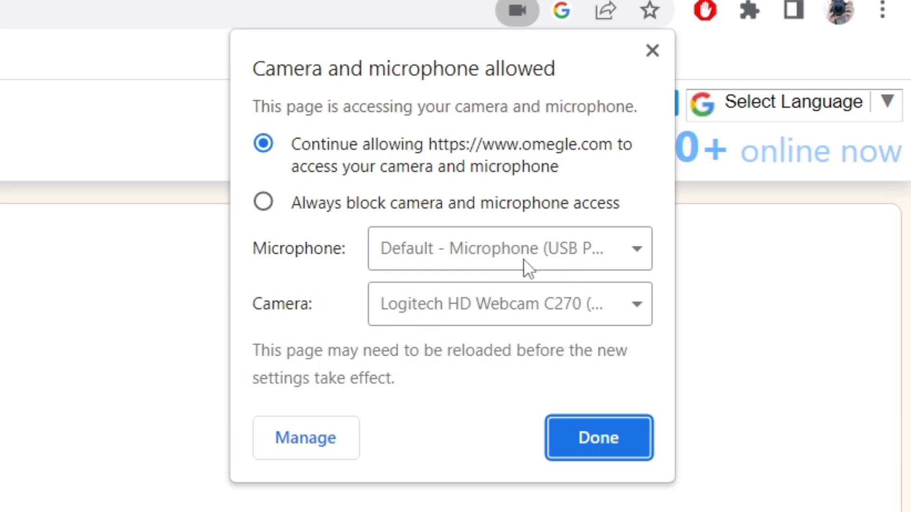
mouse_move(334, 437)
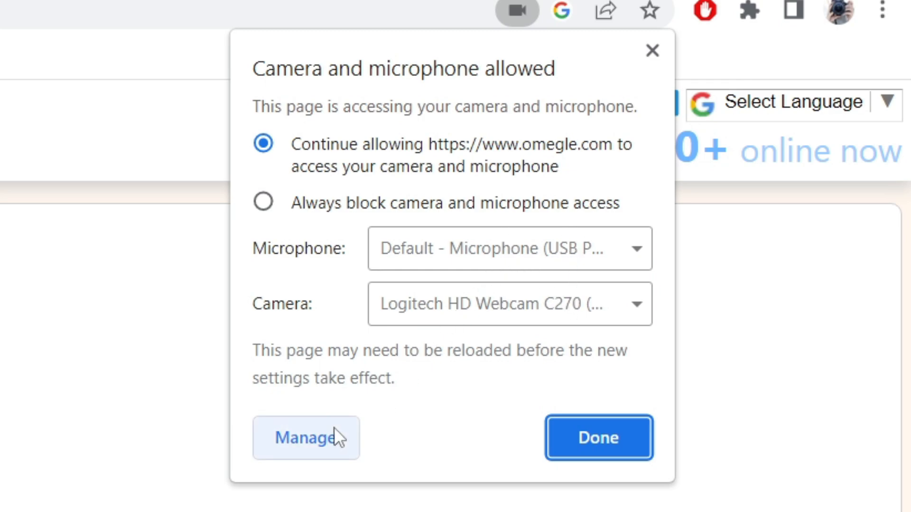
- Open Manage site settings and scroll to the Camera permission
left_click(306, 438)
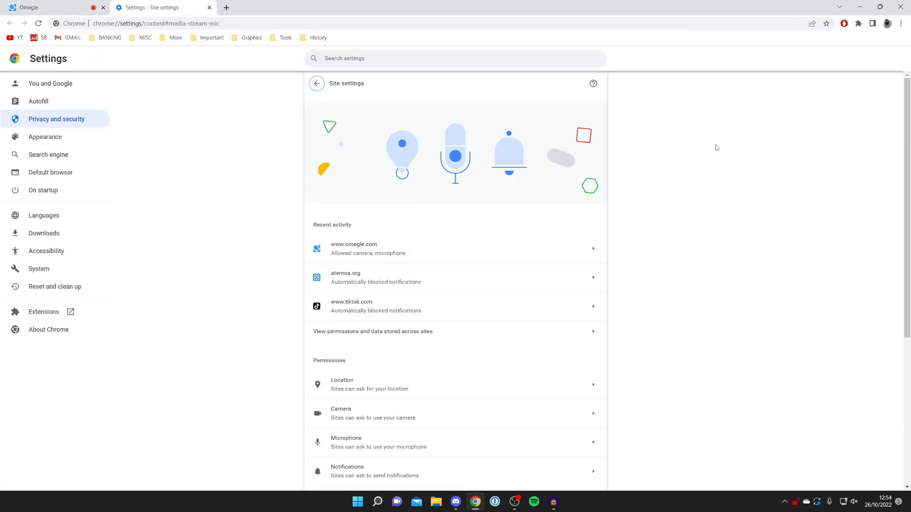
mouse_move(667, 144)
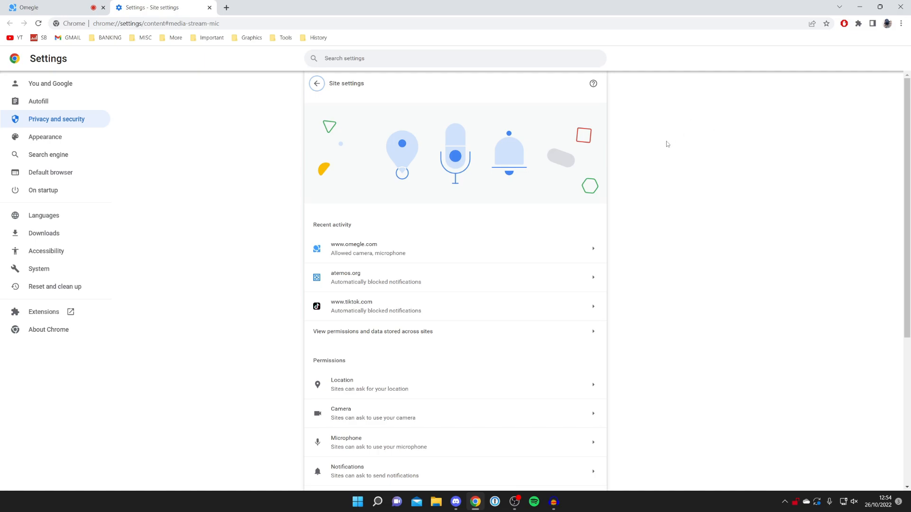
scroll("down", 3)
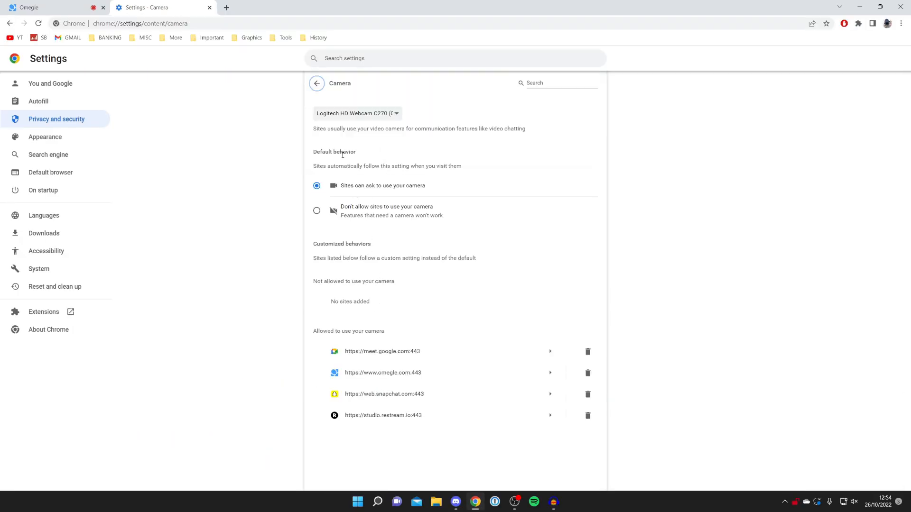
- Select Logitech HD Webcam C270 from the camera device dropdown
left_click(356, 114)
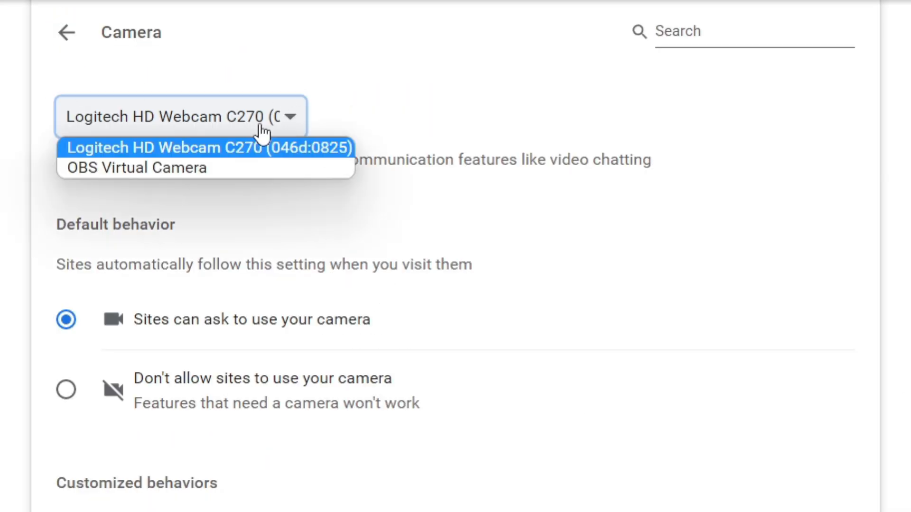
left_click(209, 148)
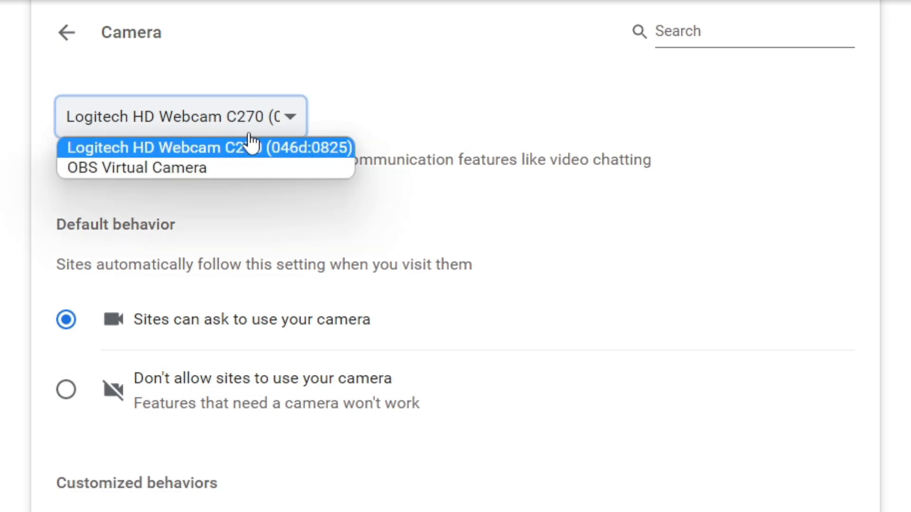
mouse_move(212, 157)
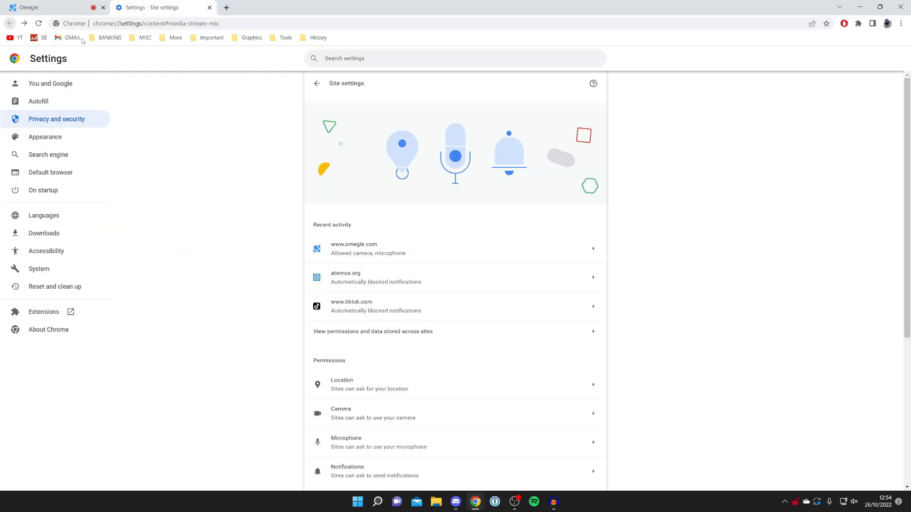
mouse_move(372, 413)
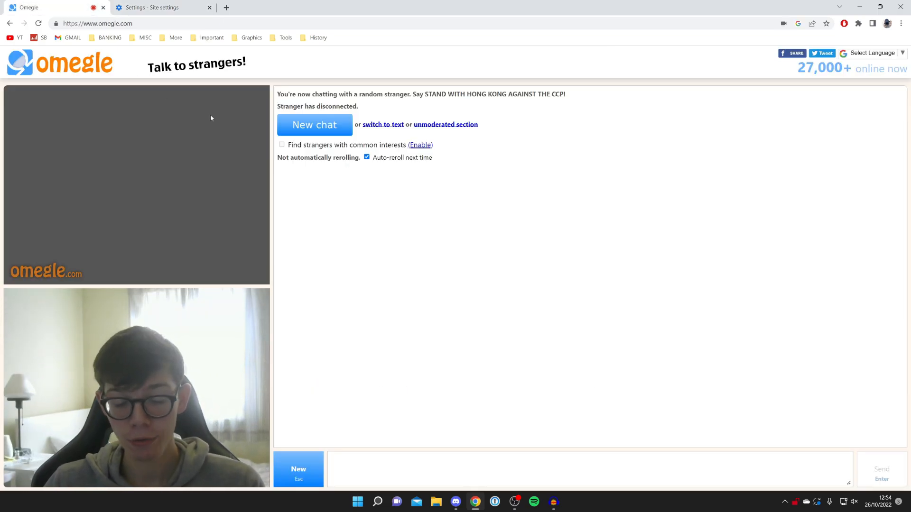
mouse_move(228, 102)
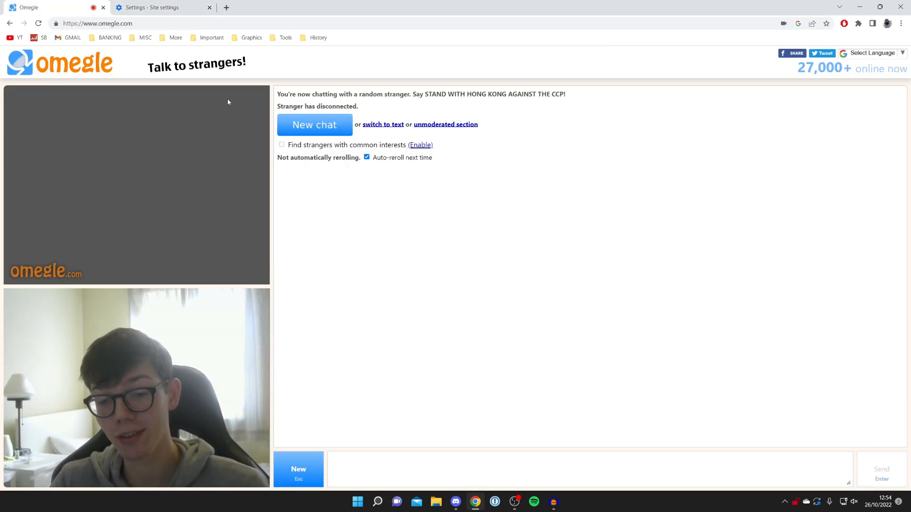